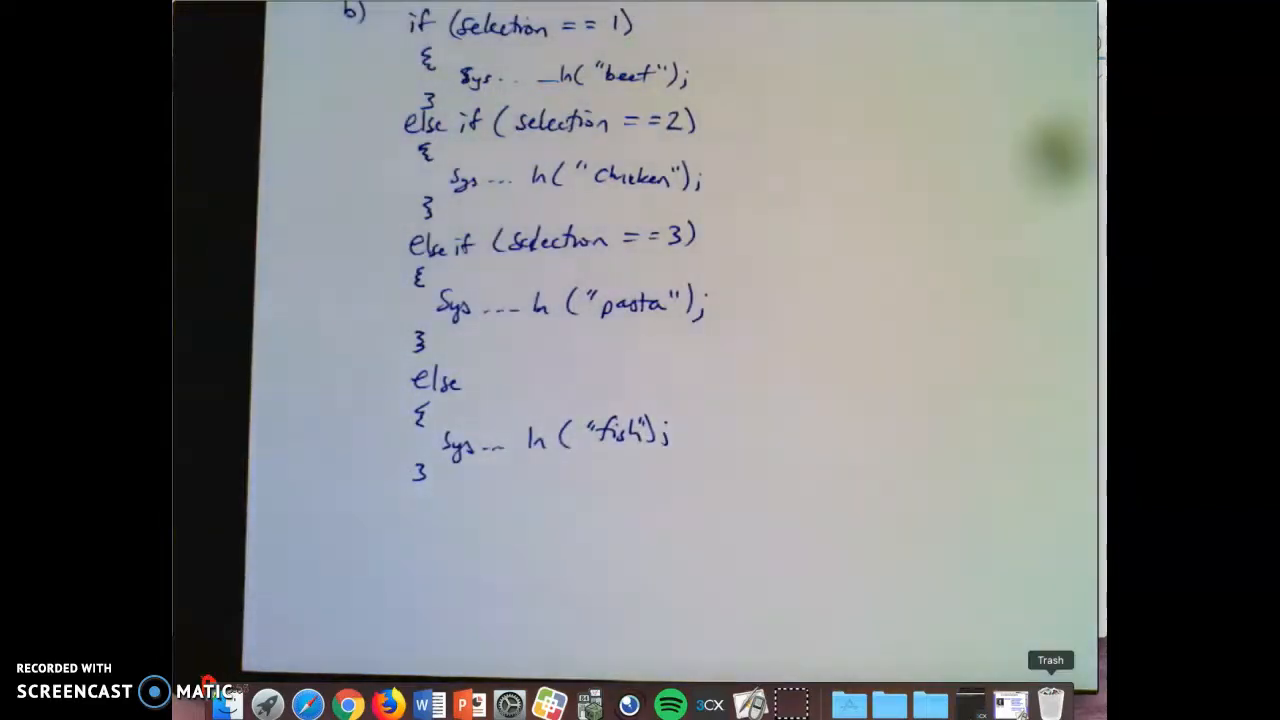
{"action": "mouse_move", "coordinate": [348, 704]}
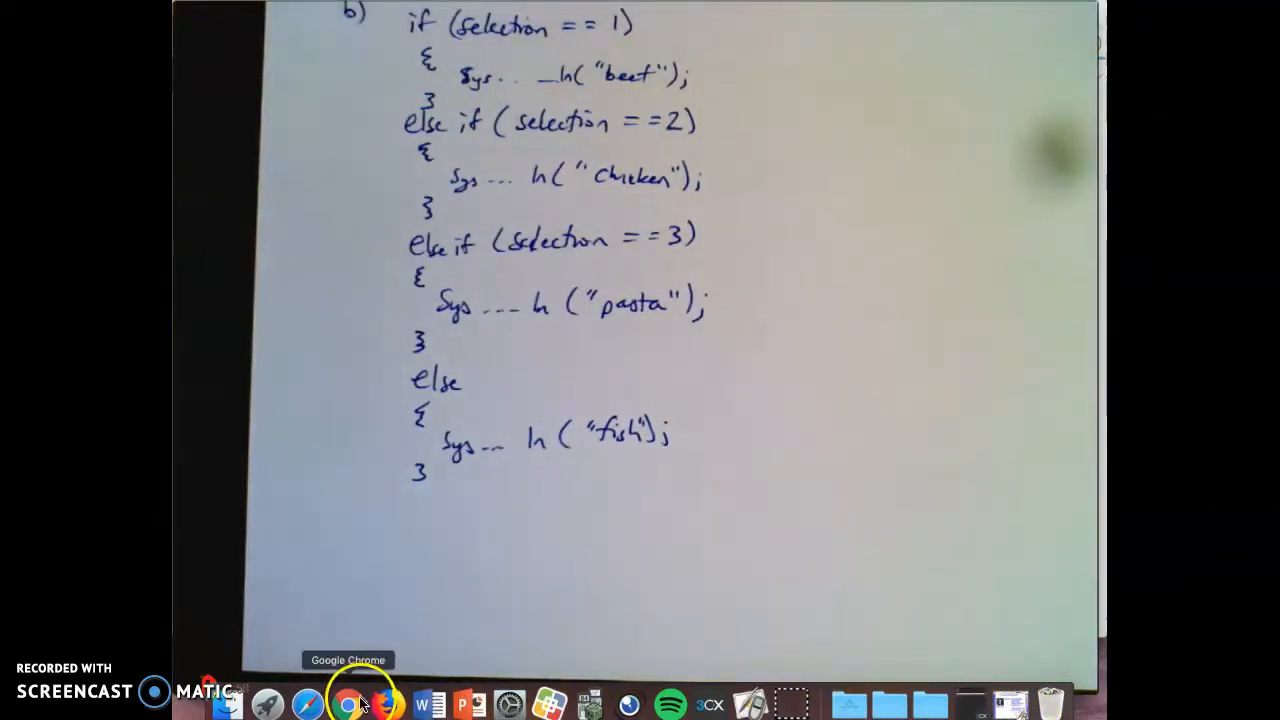
- Return to Chrome and scroll the assessment to part (c)'s dinner-selection prompt about rsvp, selection and option1
{"action": "left_click", "coordinate": [344, 704]}
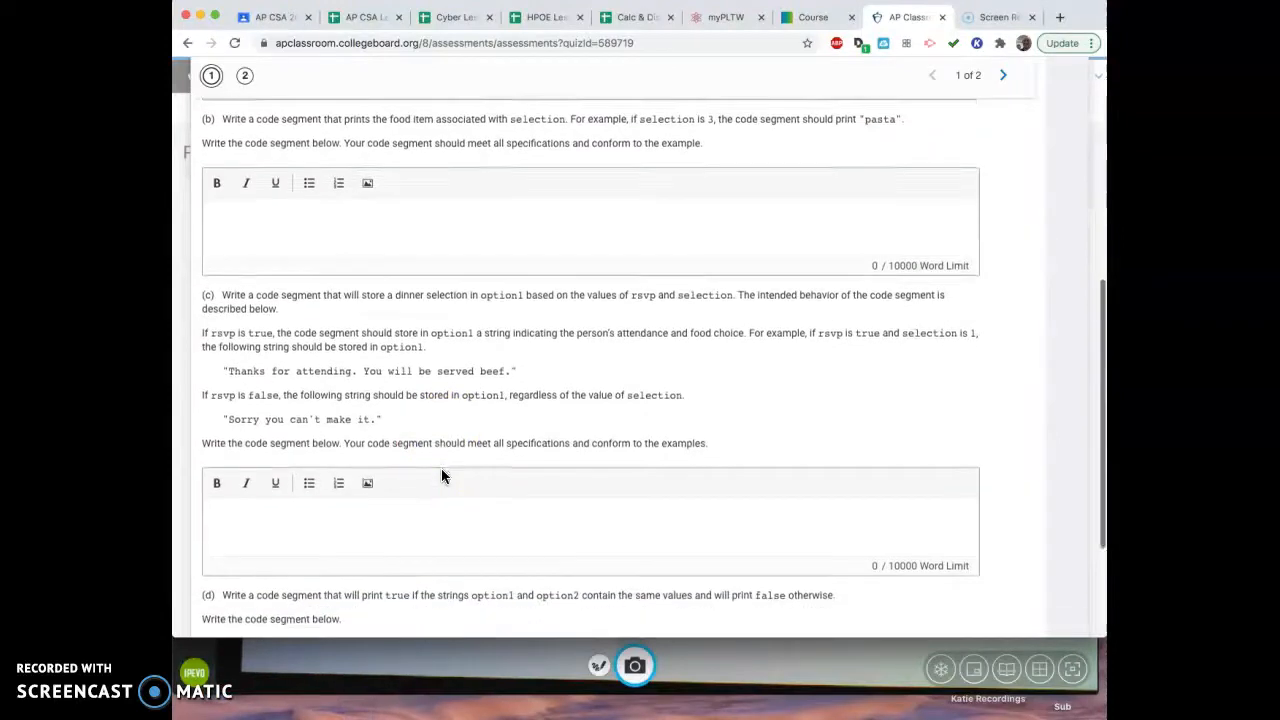
{"action": "scroll", "scroll_direction": "up", "scroll_amount": 3}
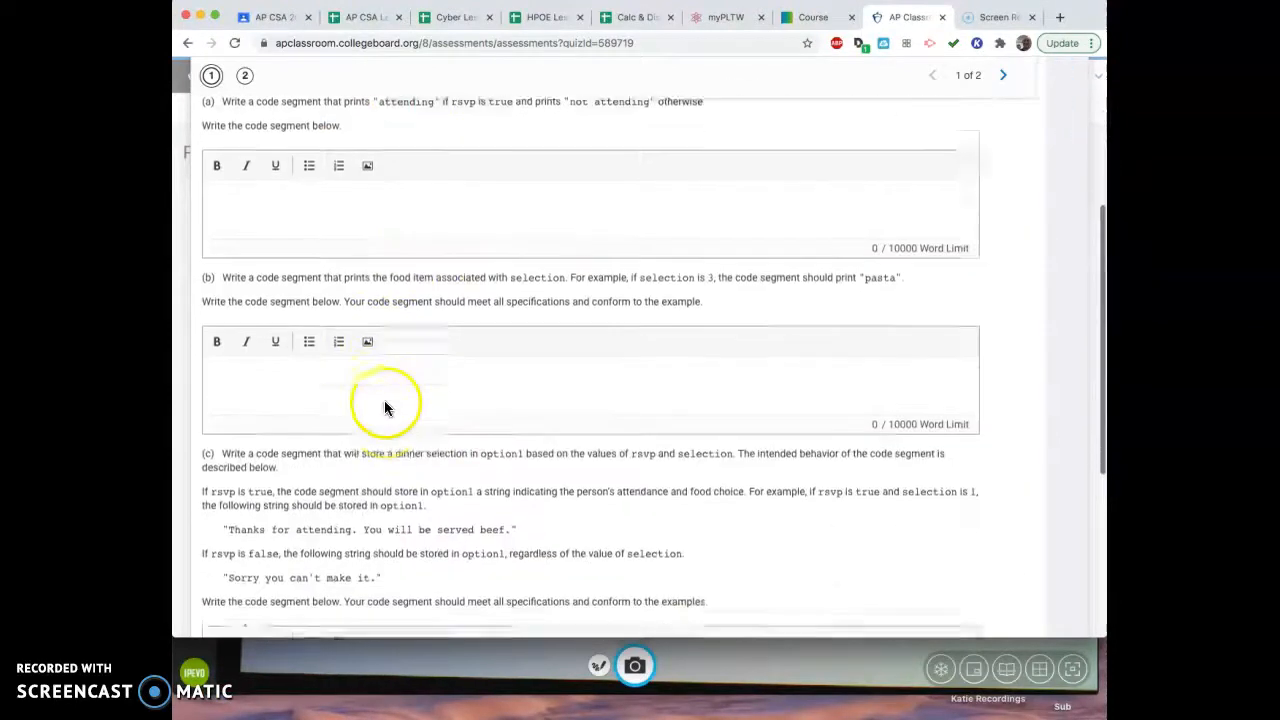
{"action": "scroll", "scroll_direction": "down", "scroll_amount": 3}
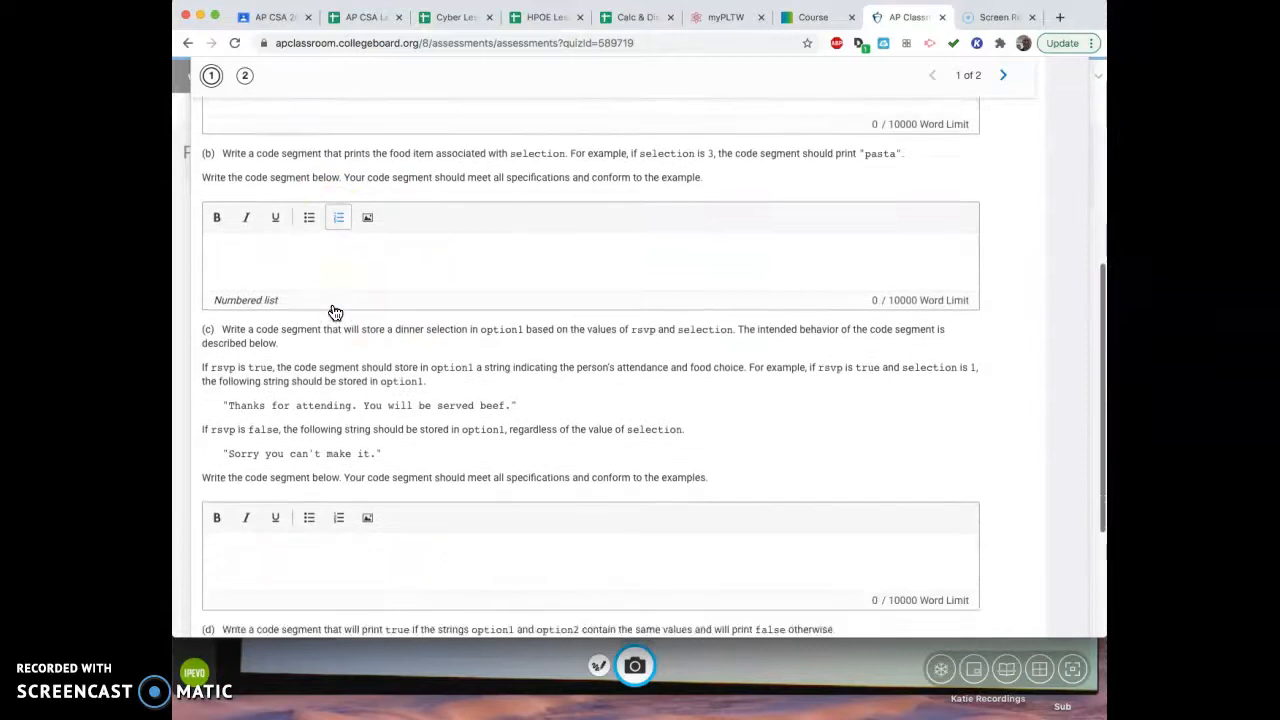
{"action": "scroll", "scroll_direction": "down", "scroll_amount": 3}
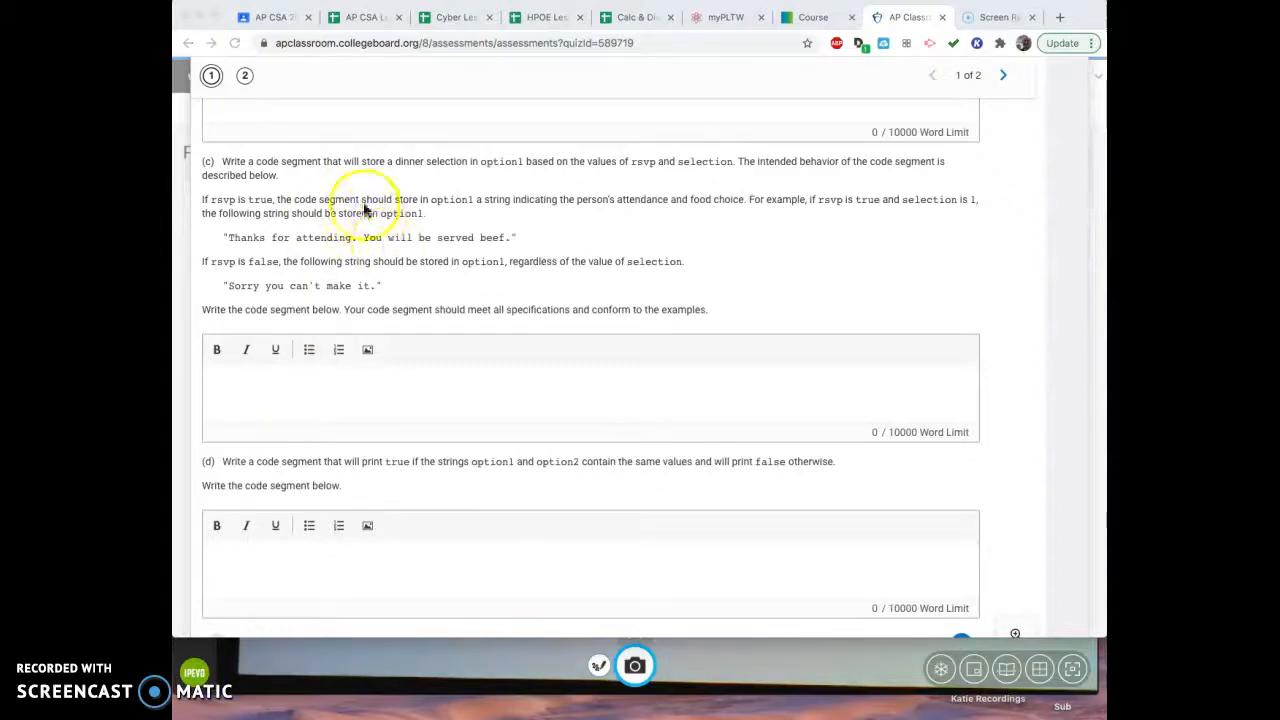
{"action": "mouse_move", "coordinate": [820, 218]}
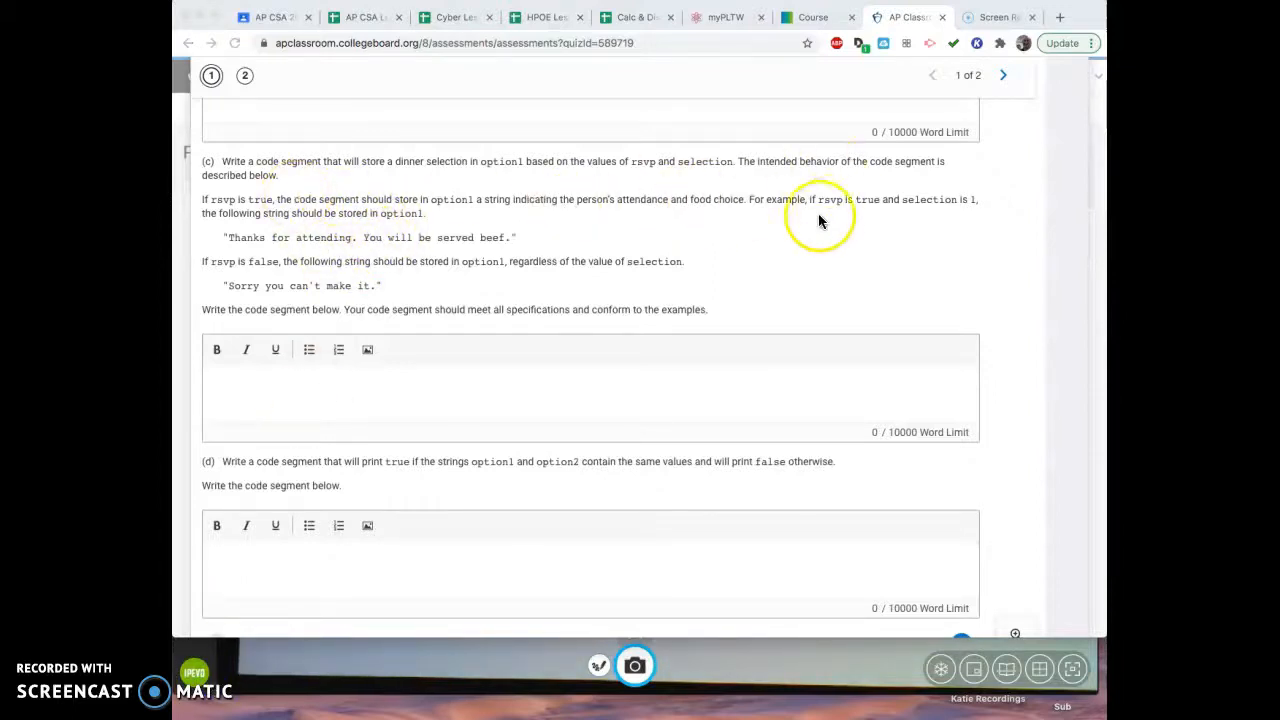
{"action": "mouse_move", "coordinate": [470, 198]}
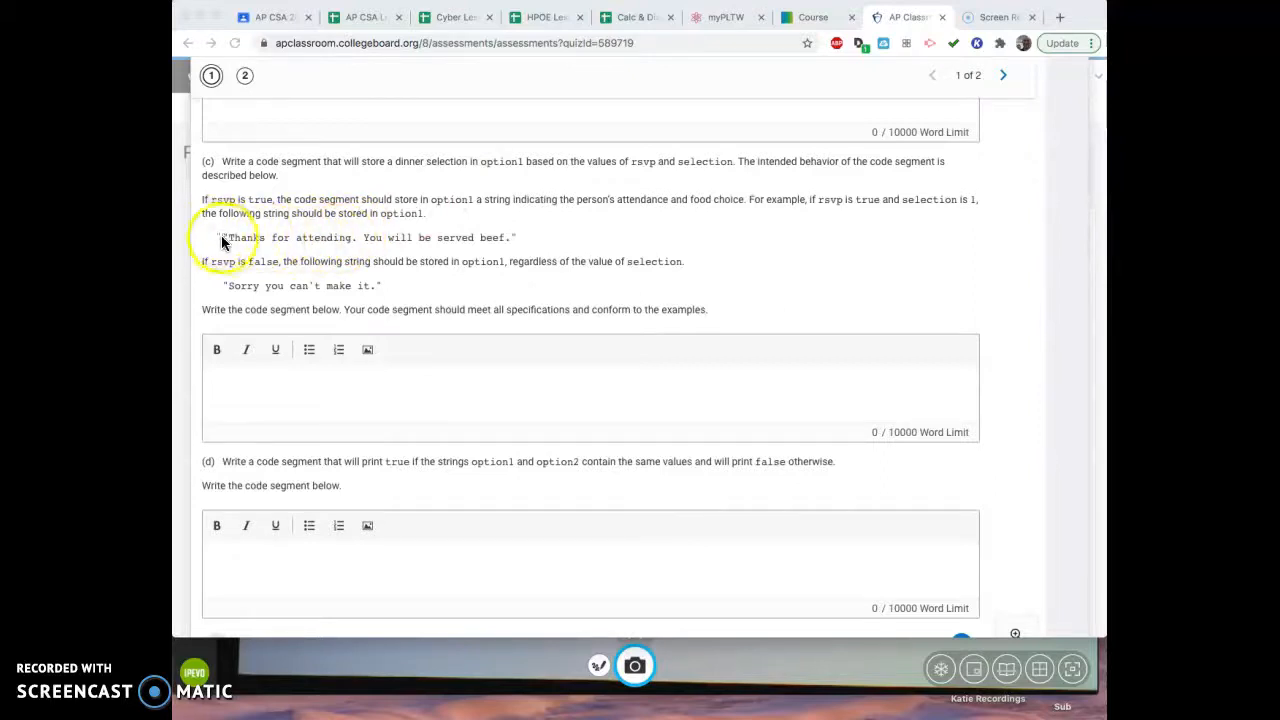
{"action": "mouse_move", "coordinate": [462, 250]}
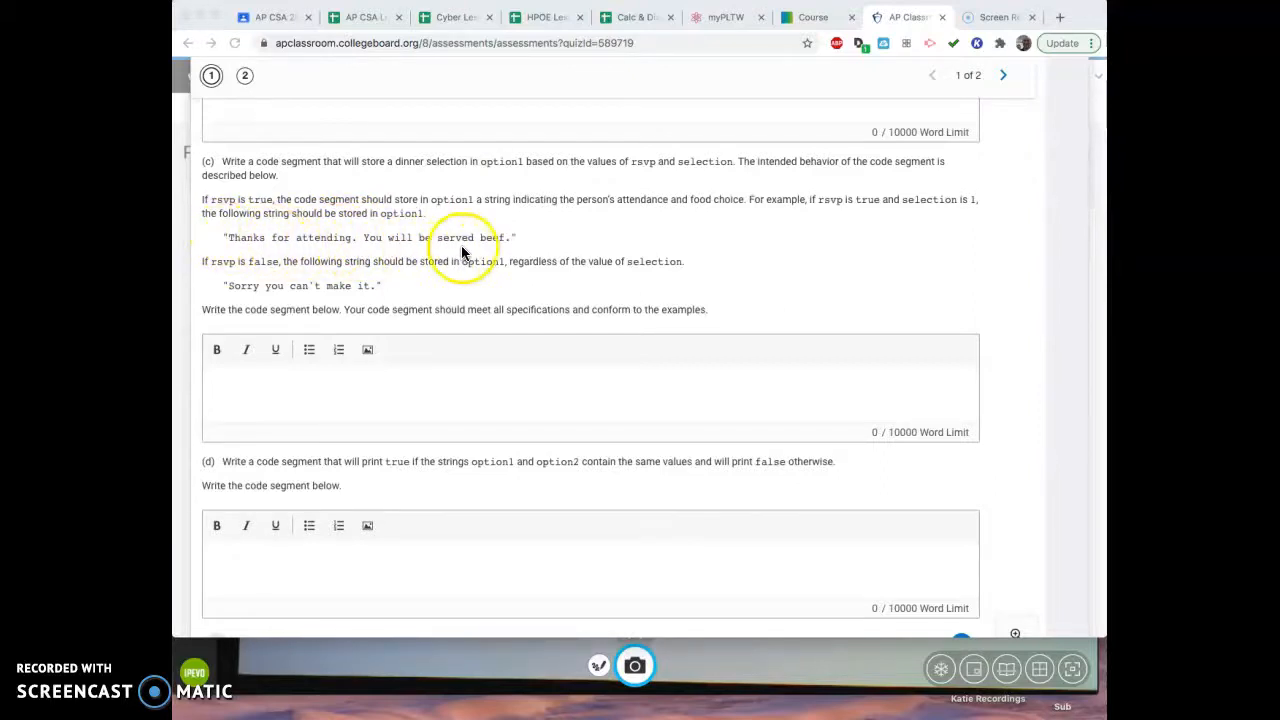
{"action": "mouse_move", "coordinate": [470, 250]}
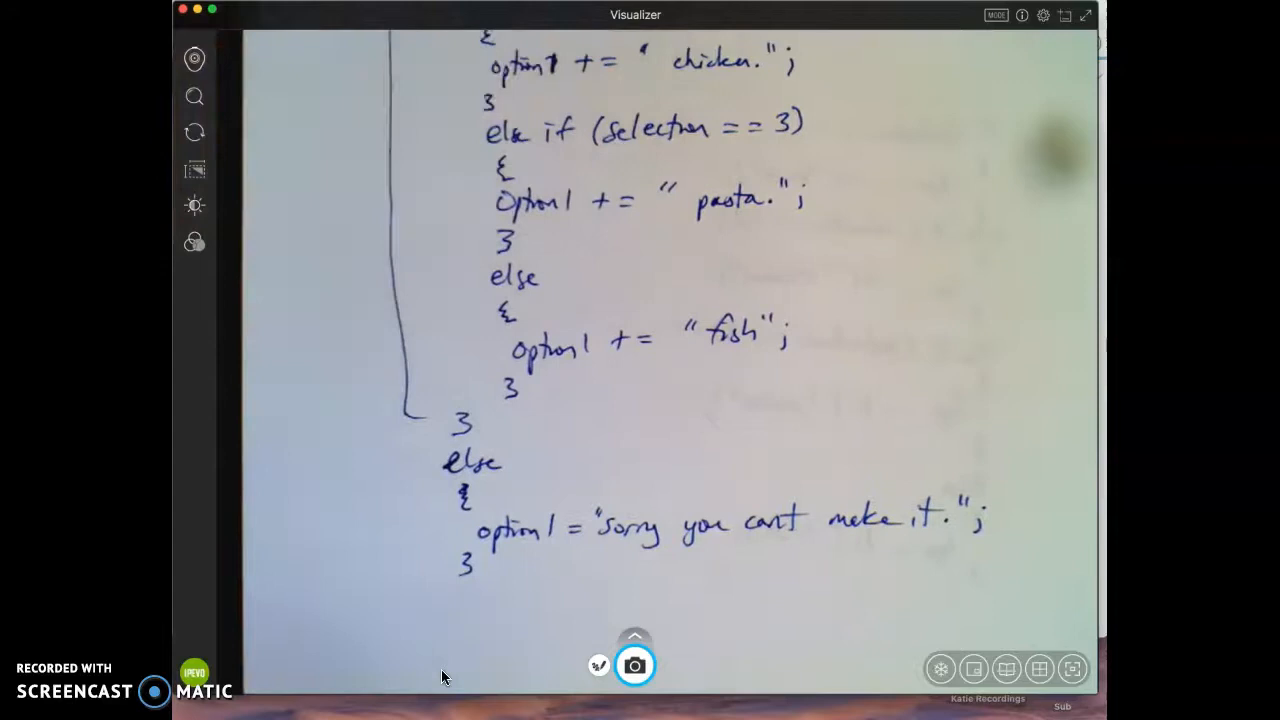
{"action": "mouse_move", "coordinate": [670, 470]}
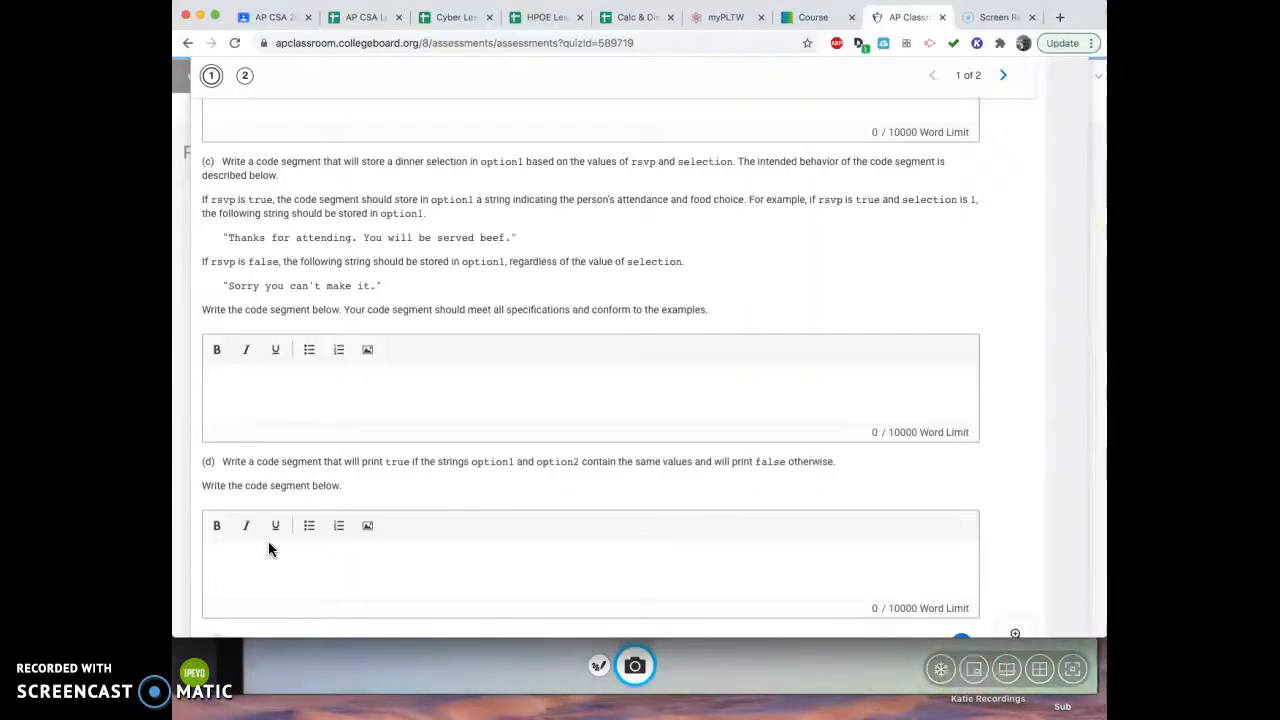
- Scroll down to part (d)'s prompt on printing true when option1 and option2 match
{"action": "scroll", "scroll_direction": "down", "scroll_amount": 3}
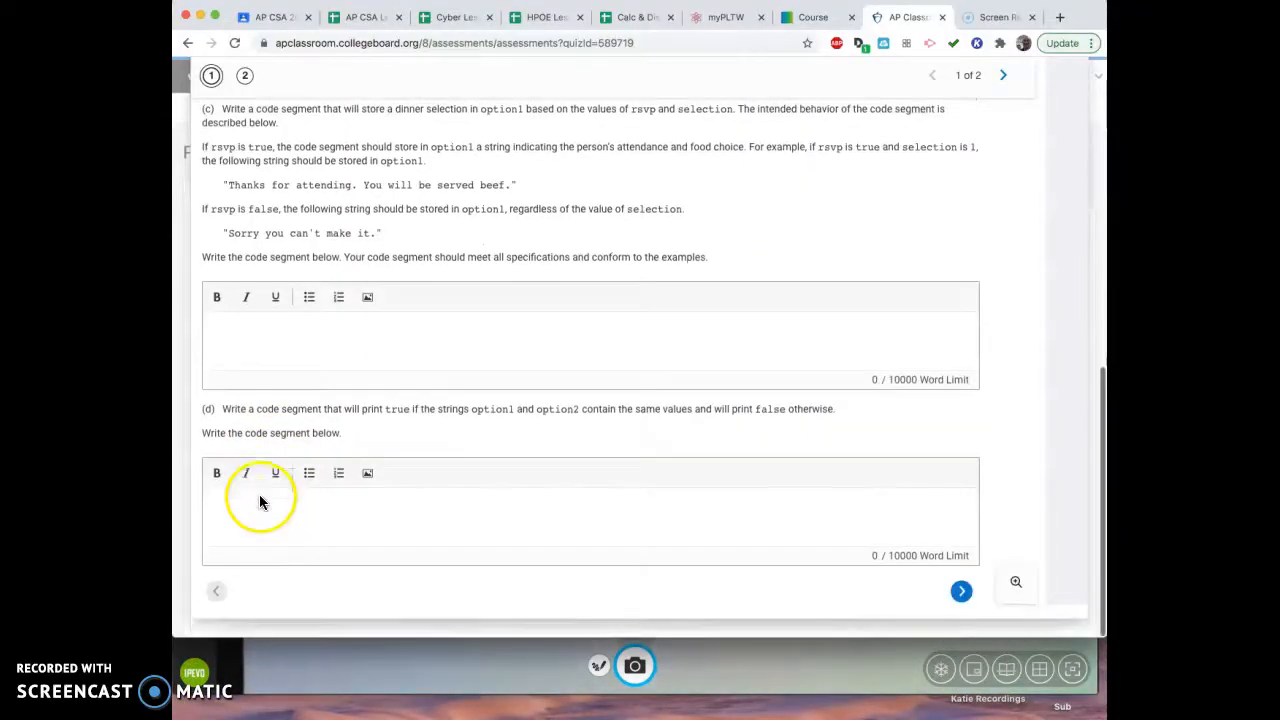
{"action": "mouse_move", "coordinate": [424, 418]}
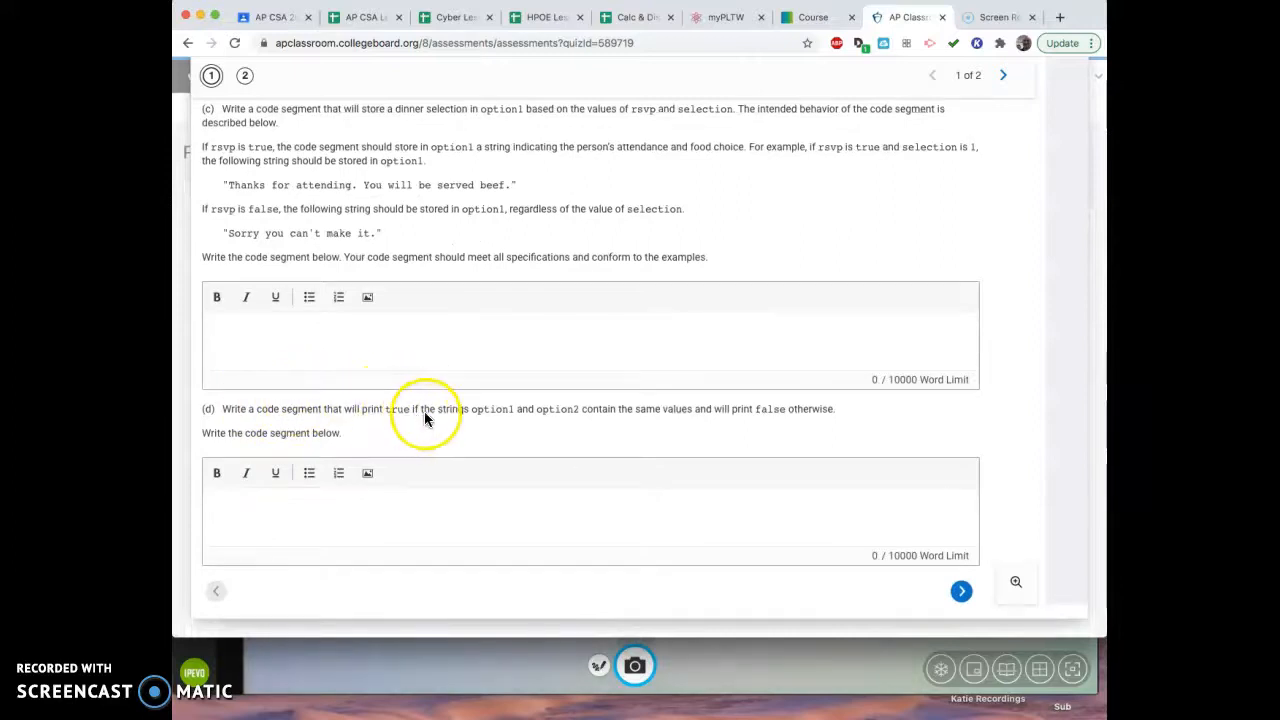
{"action": "mouse_move", "coordinate": [540, 414]}
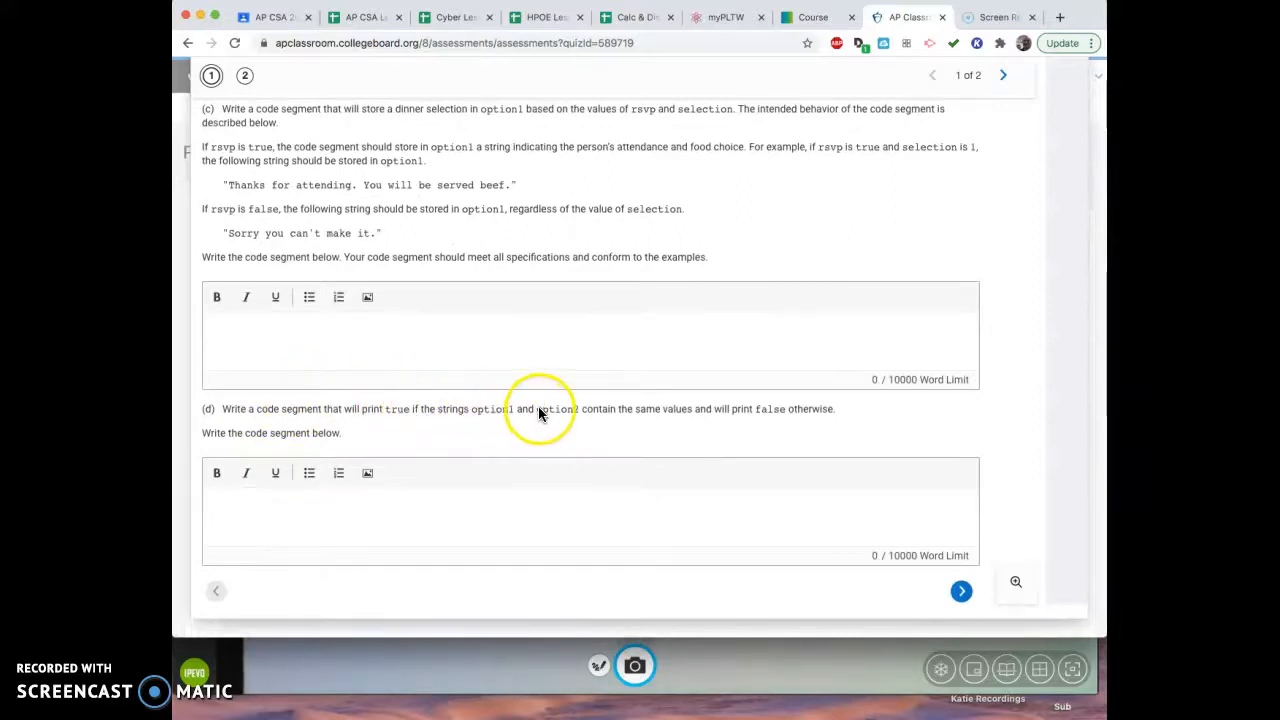
{"action": "mouse_move", "coordinate": [700, 418]}
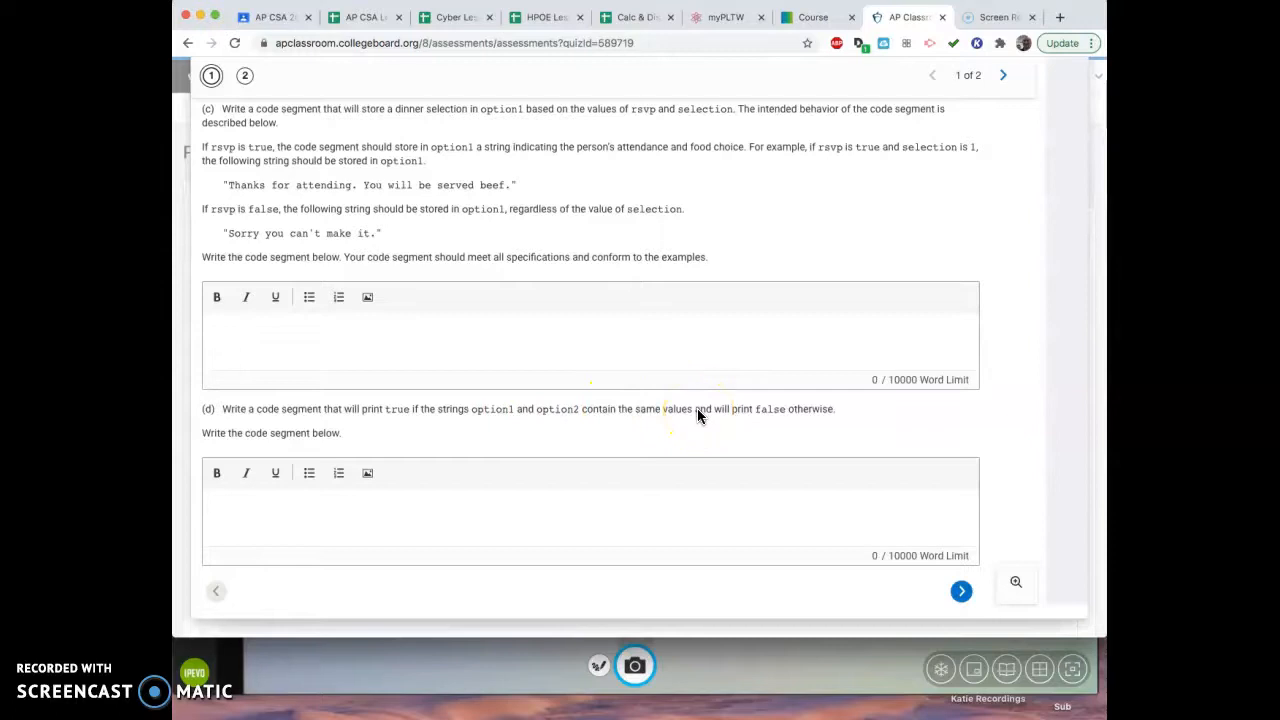